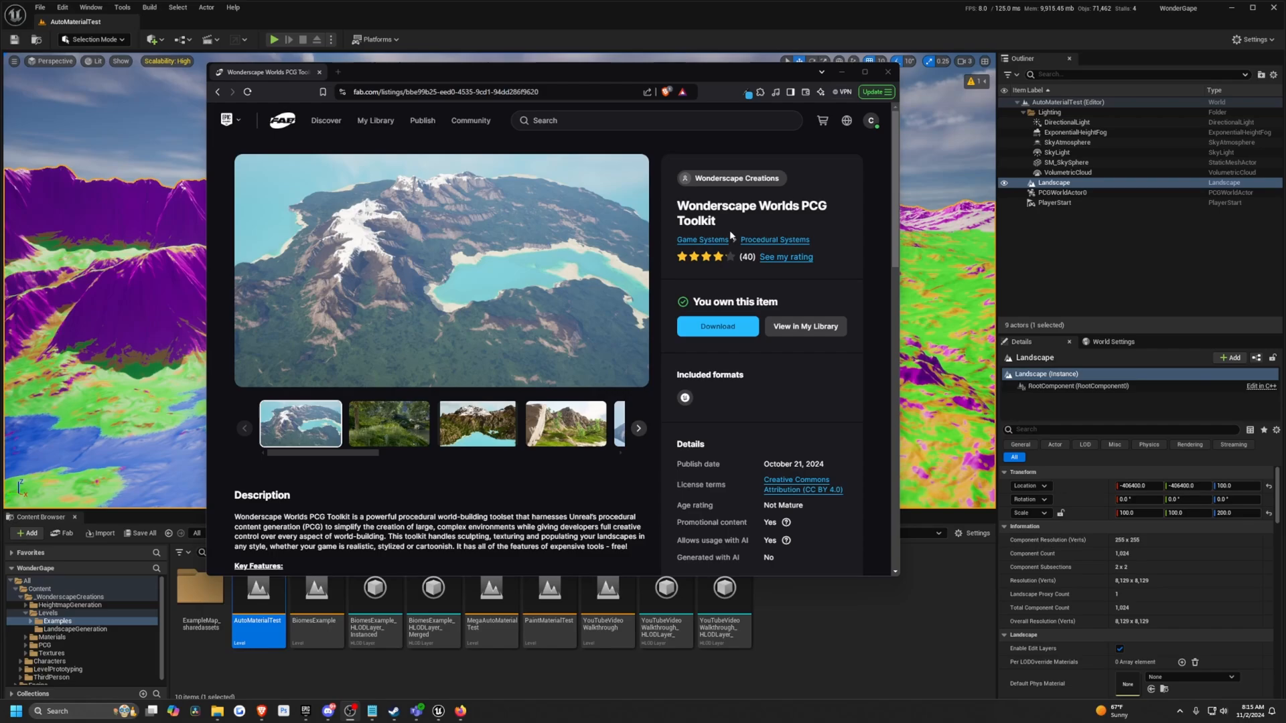
mouse_move(498, 121)
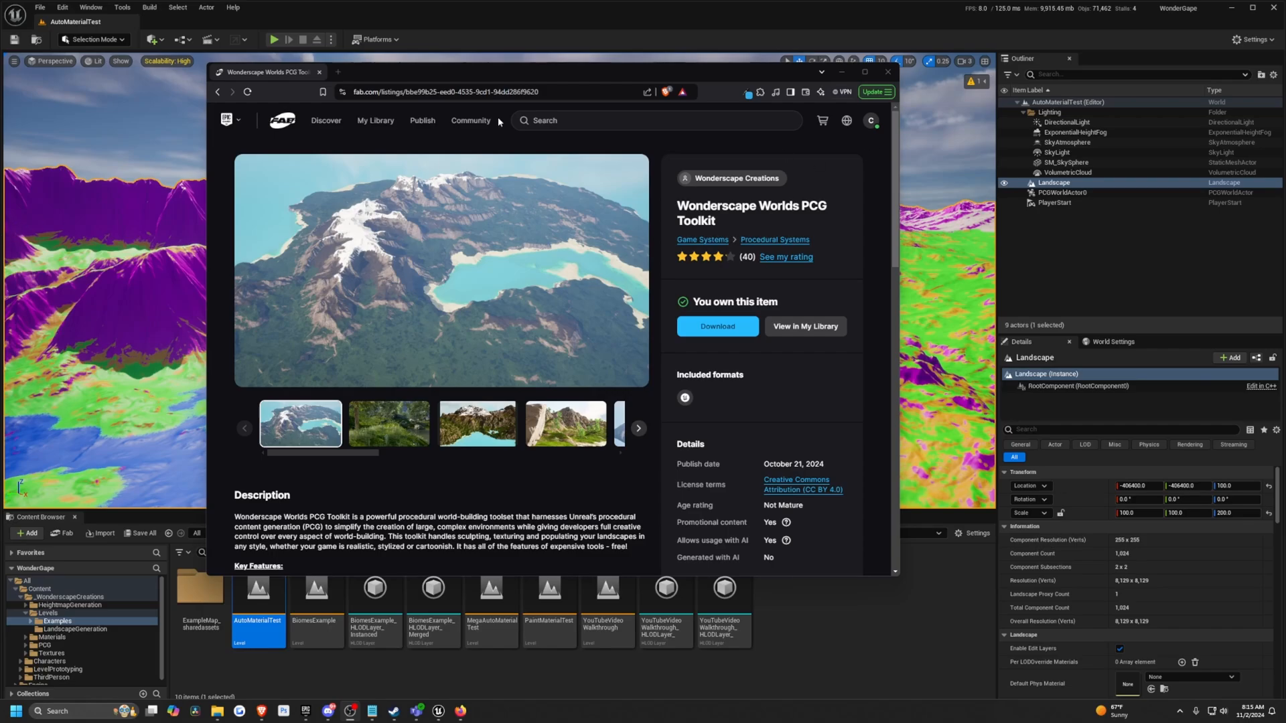
mouse_move(416, 110)
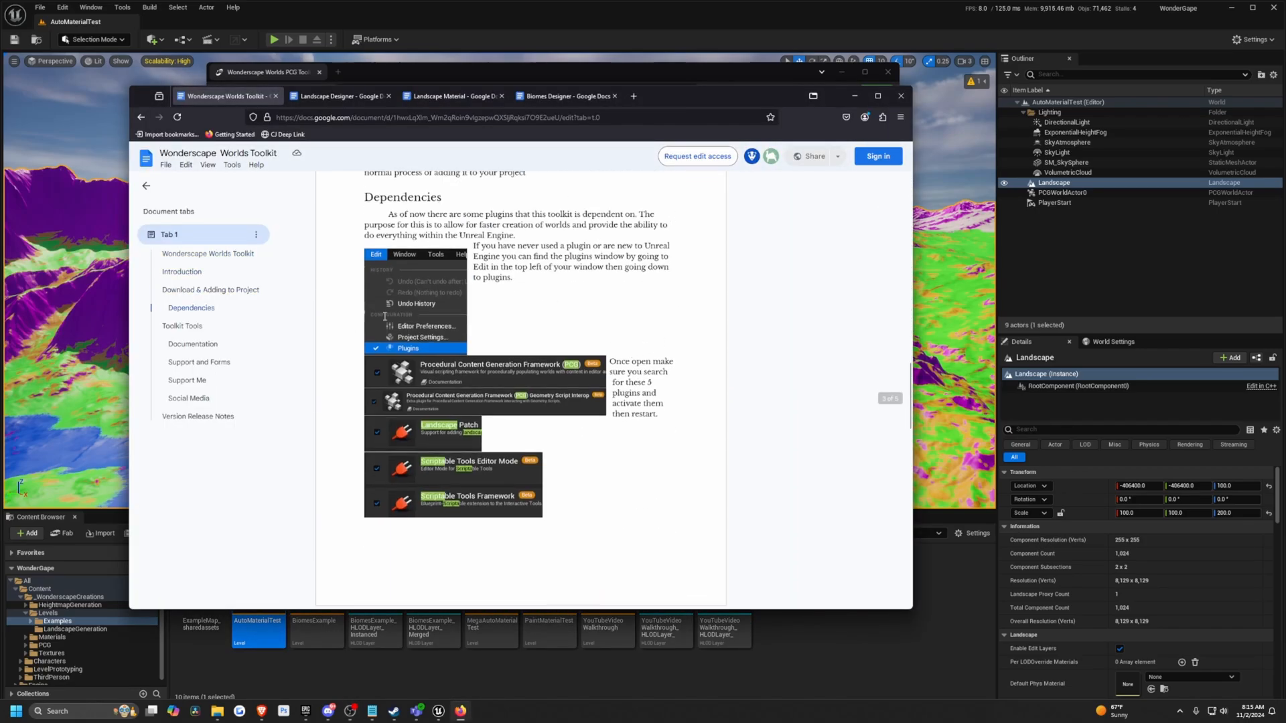
Step: Browse past Dependencies into the Landscape Material and Biomes Designer documentation pages
scroll(down, 3)
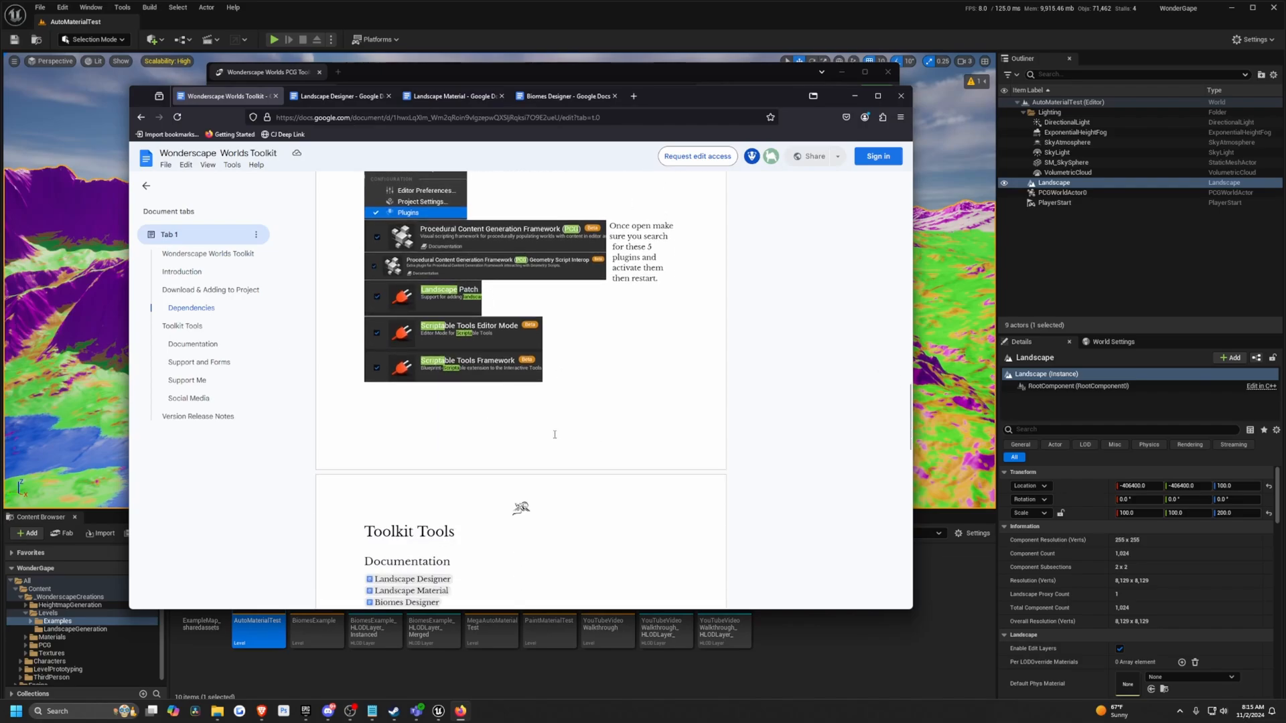
click(454, 97)
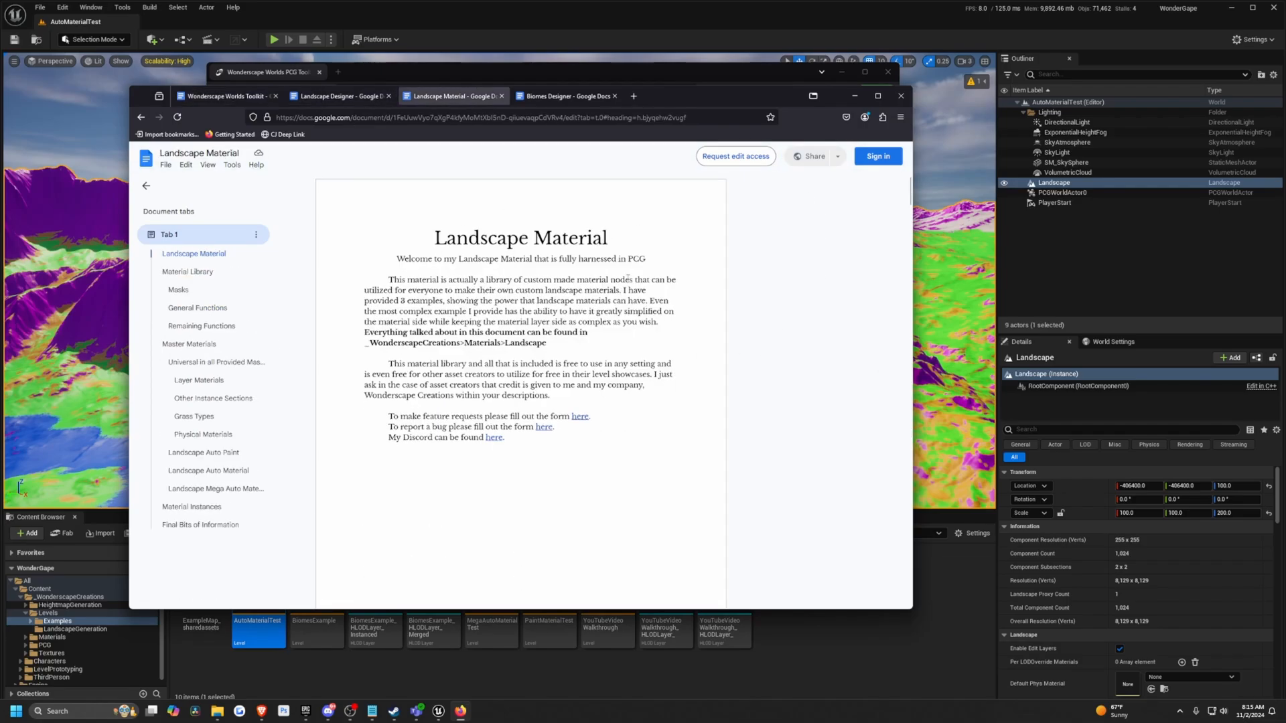
click(566, 97)
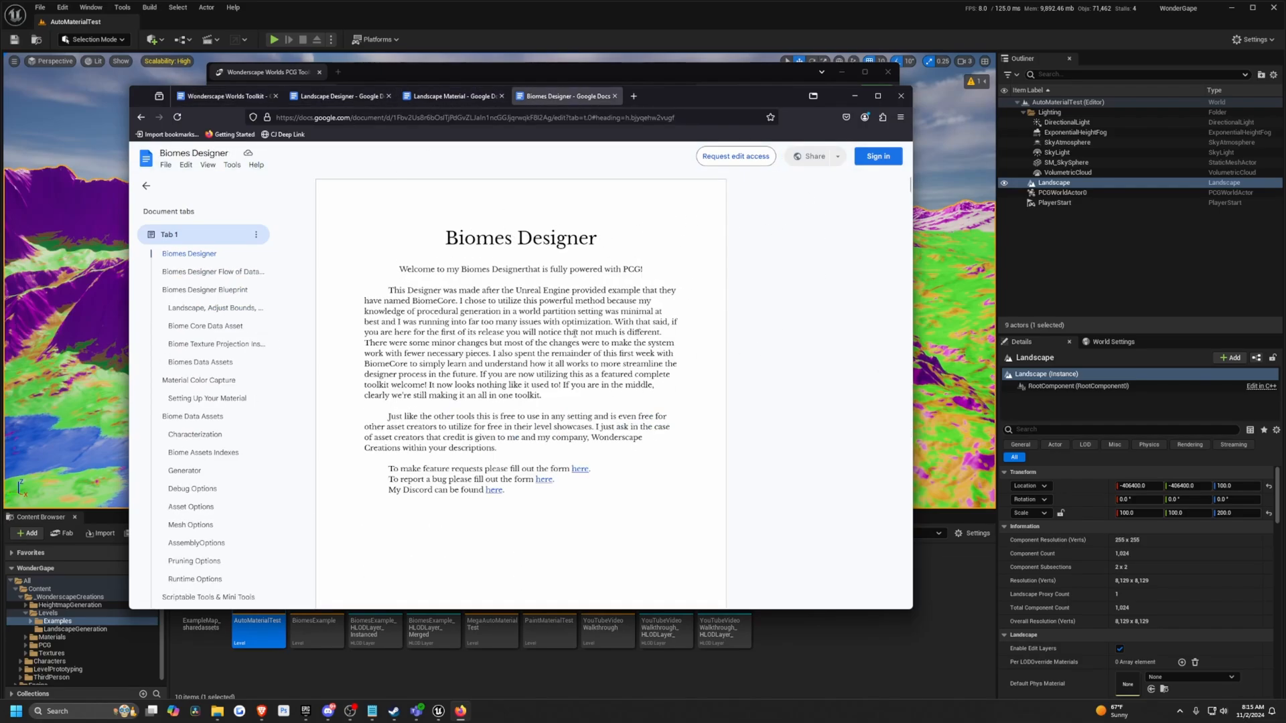
scroll(down, 3)
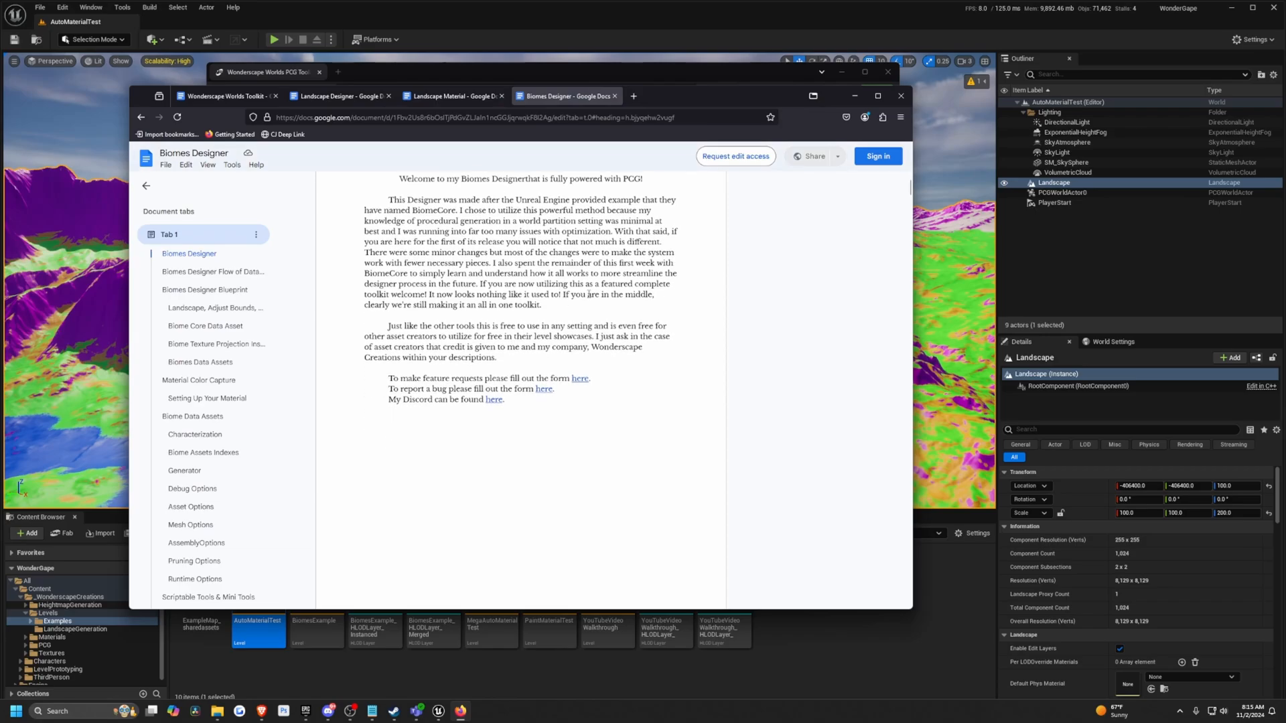
mouse_move(568, 132)
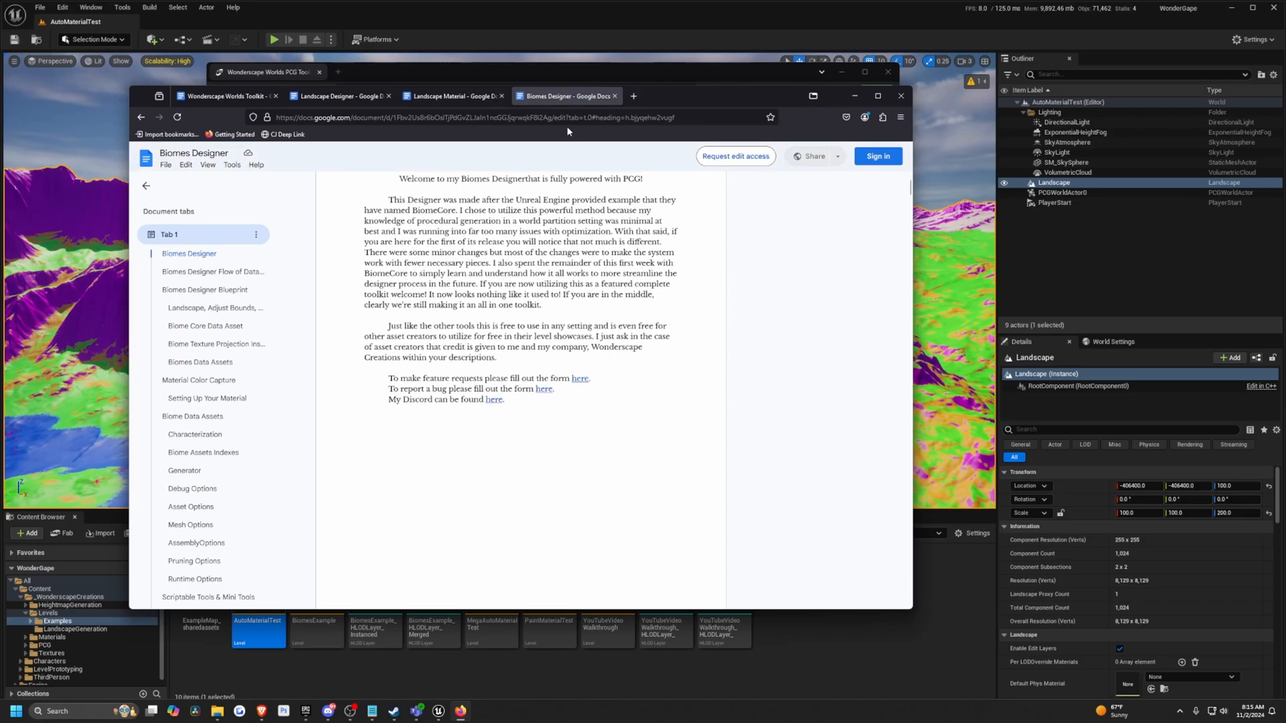
mouse_move(661, 46)
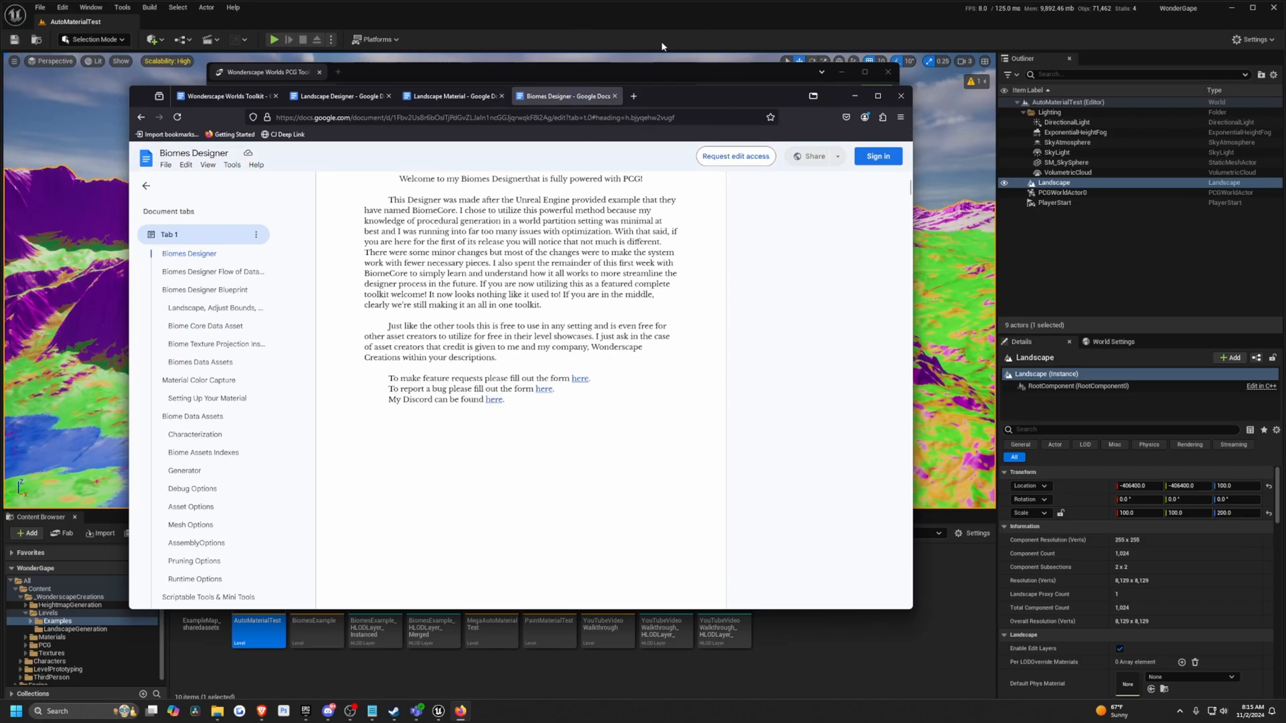
mouse_move(571, 19)
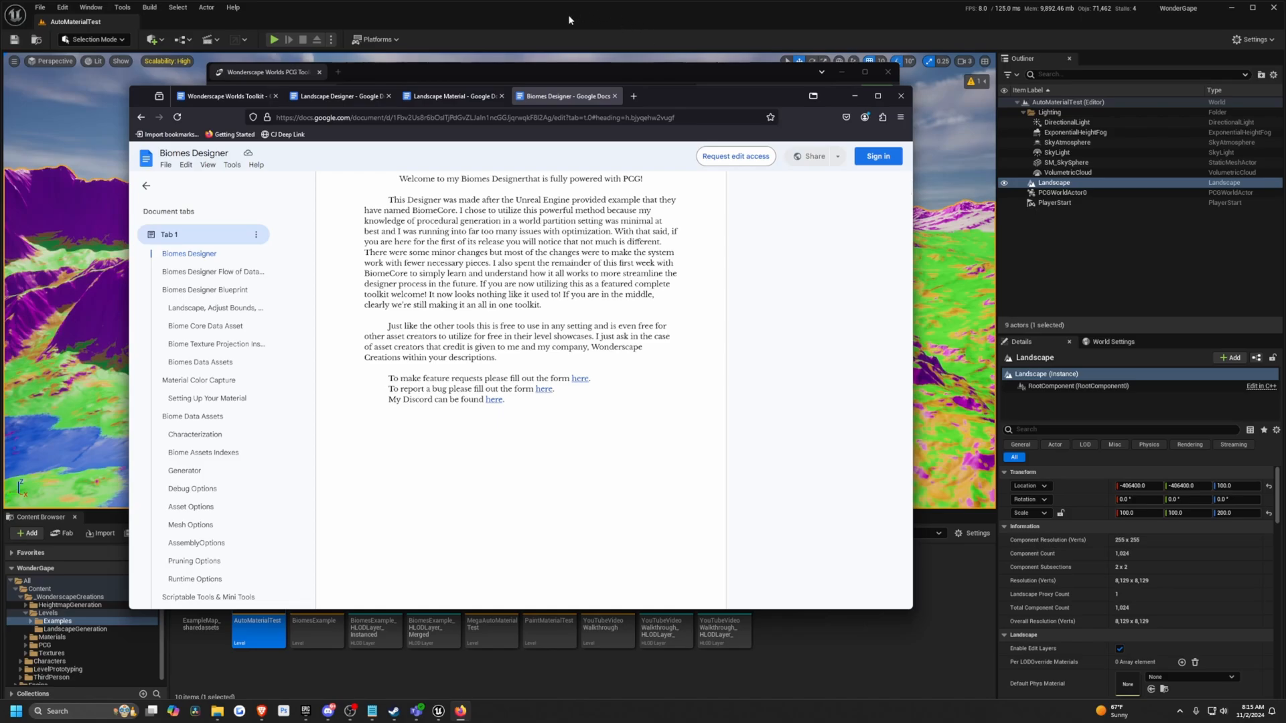
click(901, 96)
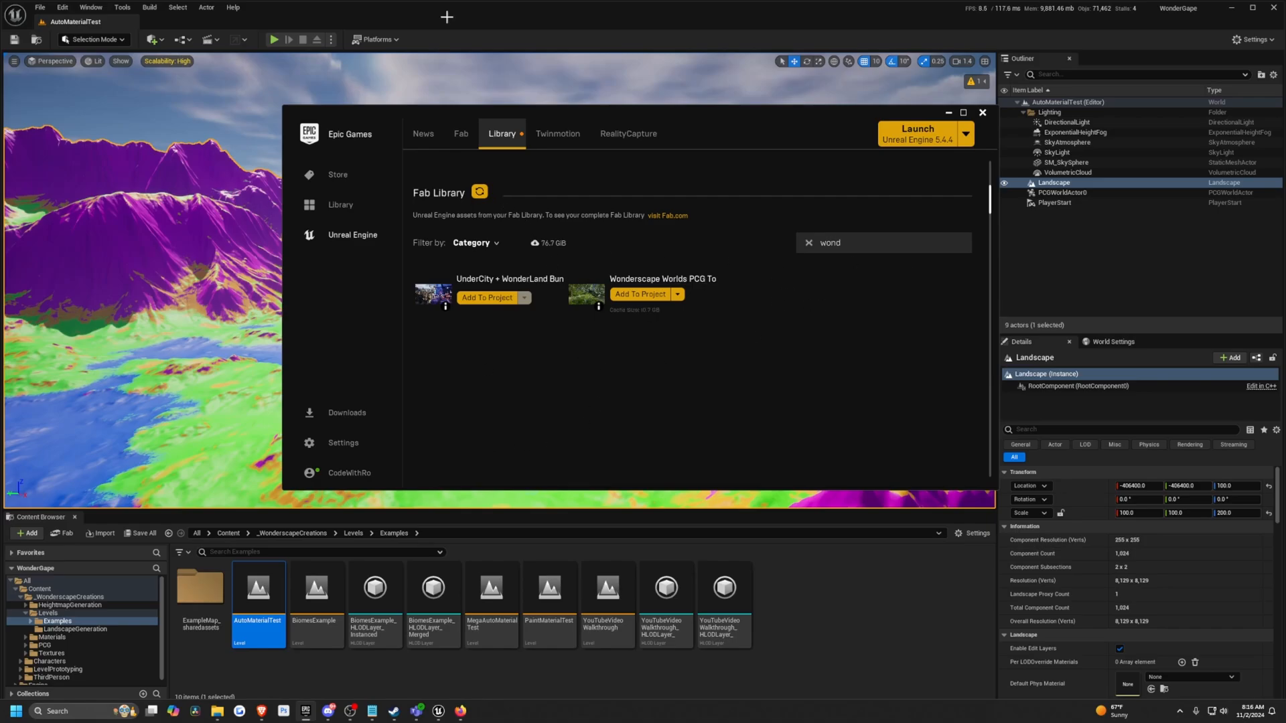
Step: Show the Wonderscape Worlds PCG Toolkit in the Fab Library with its Add To Project button
click(979, 112)
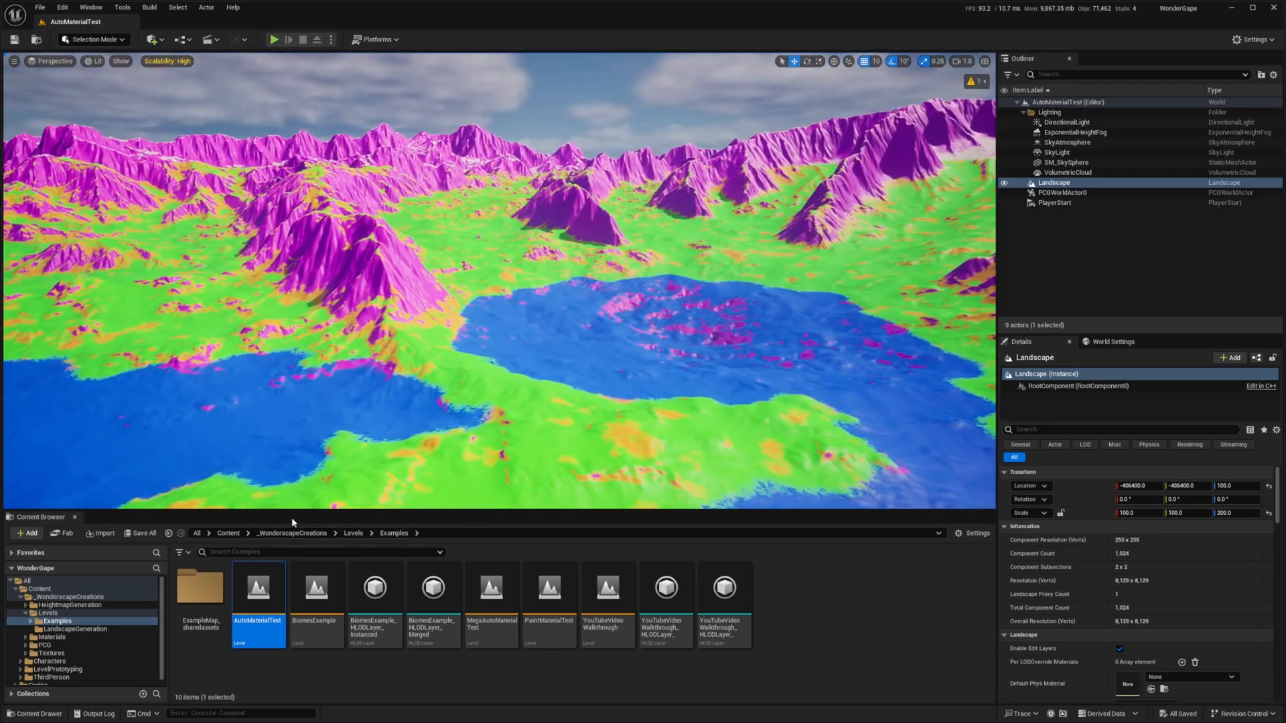
click(228, 533)
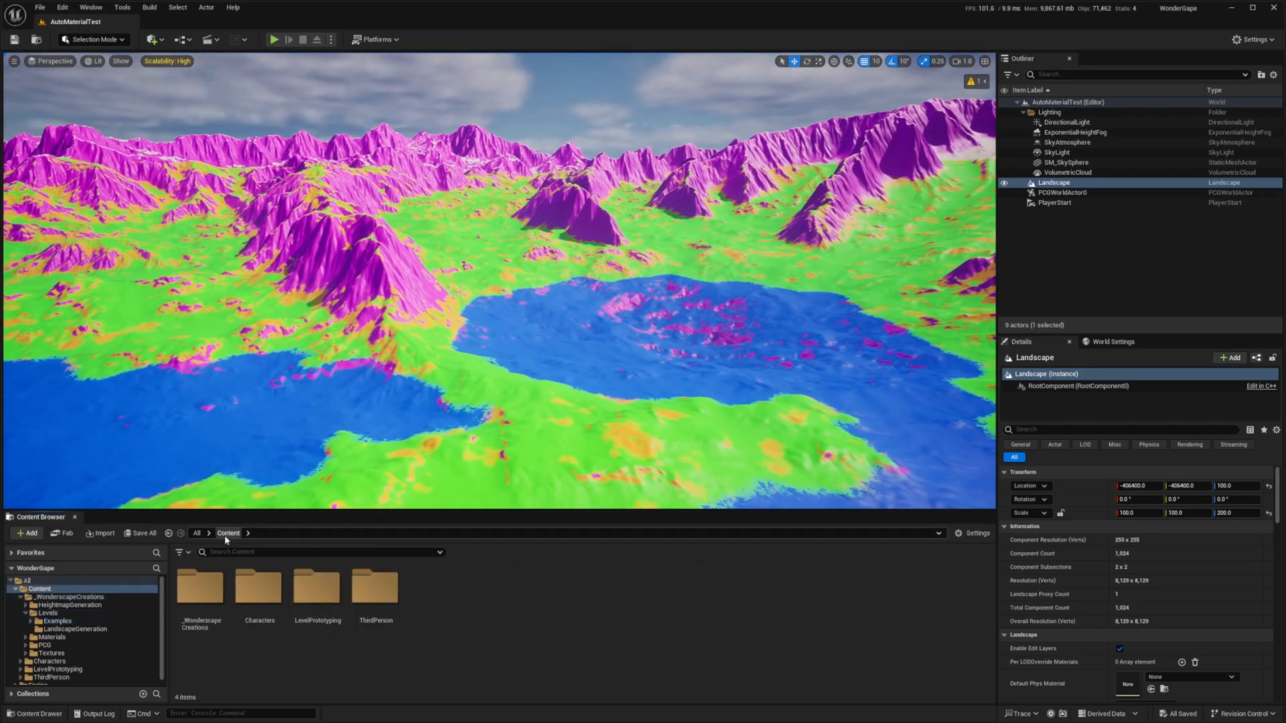
click(201, 589)
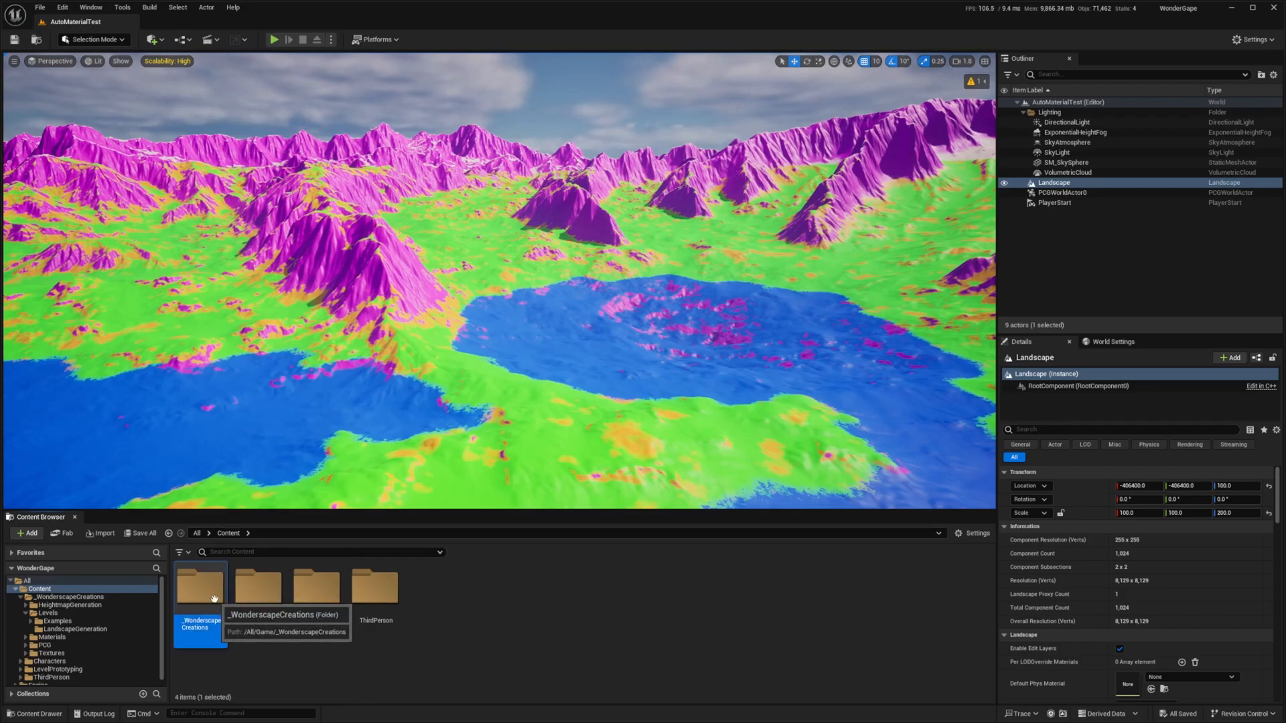
double_click(201, 586)
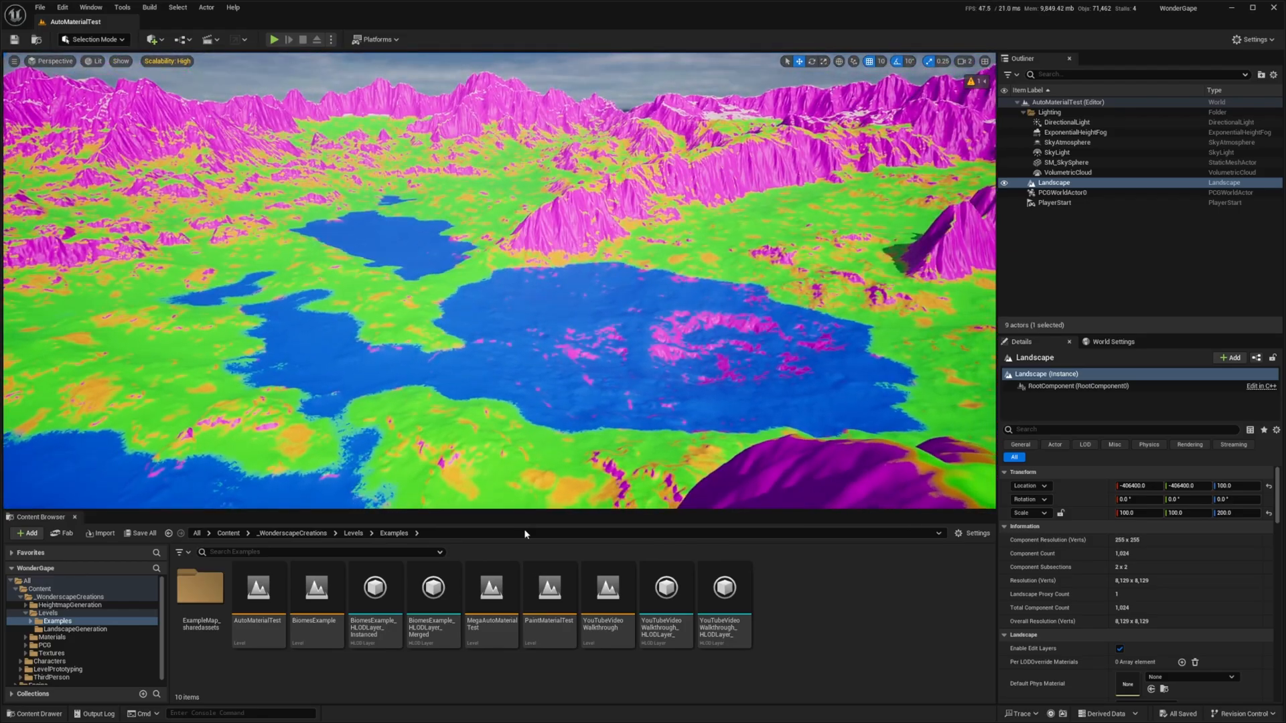
Step: Load the PaintMaterialTest level and begin a ramp from the sculpted peak in Landscape Mode
click(608, 588)
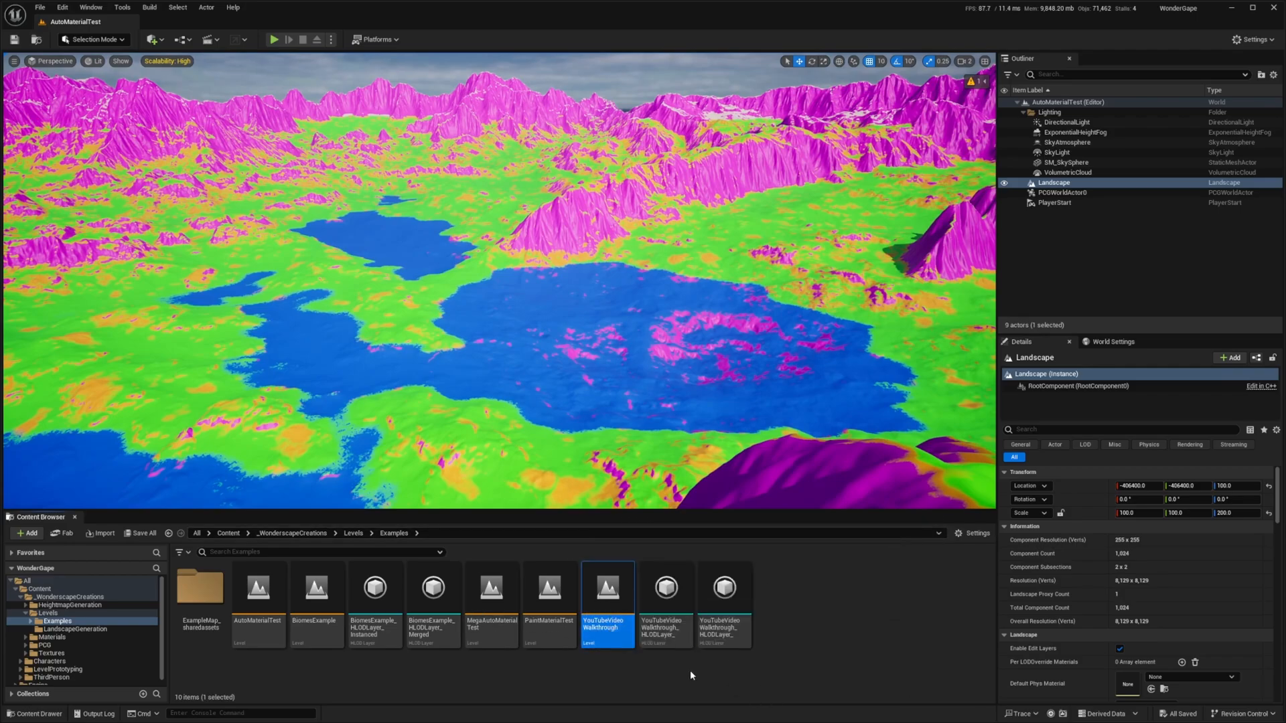
double_click(549, 587)
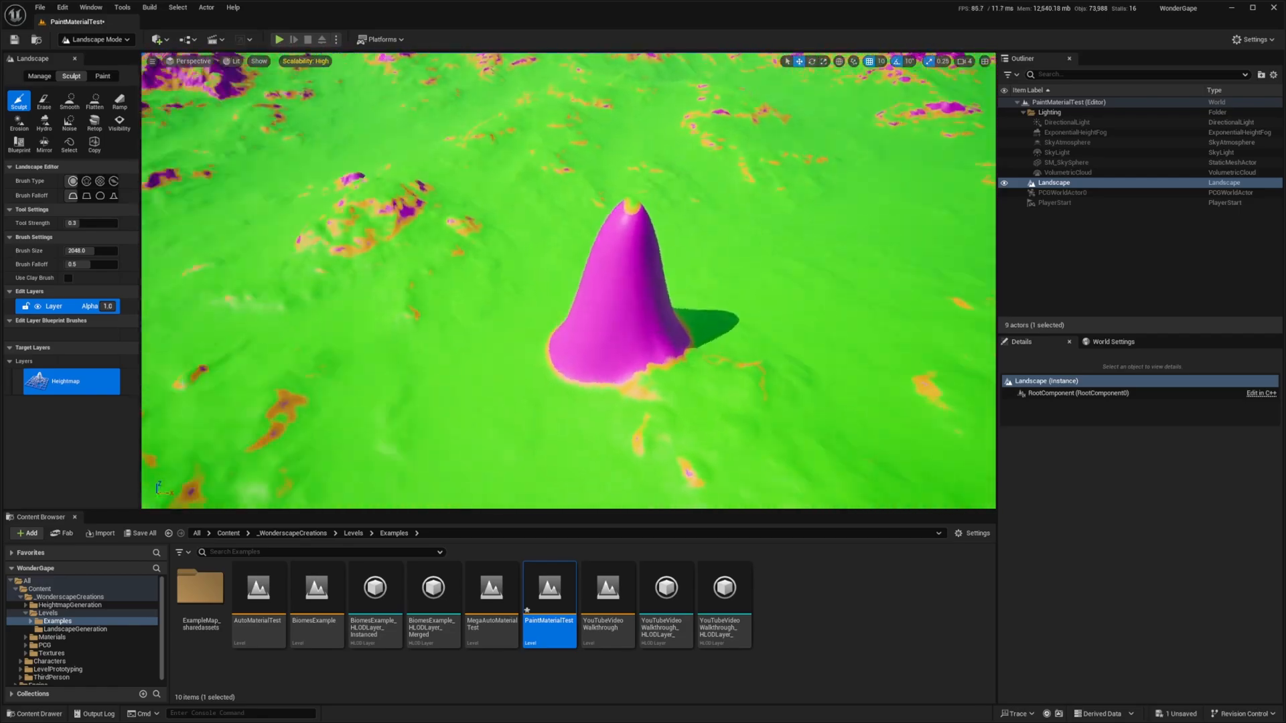
click(119, 102)
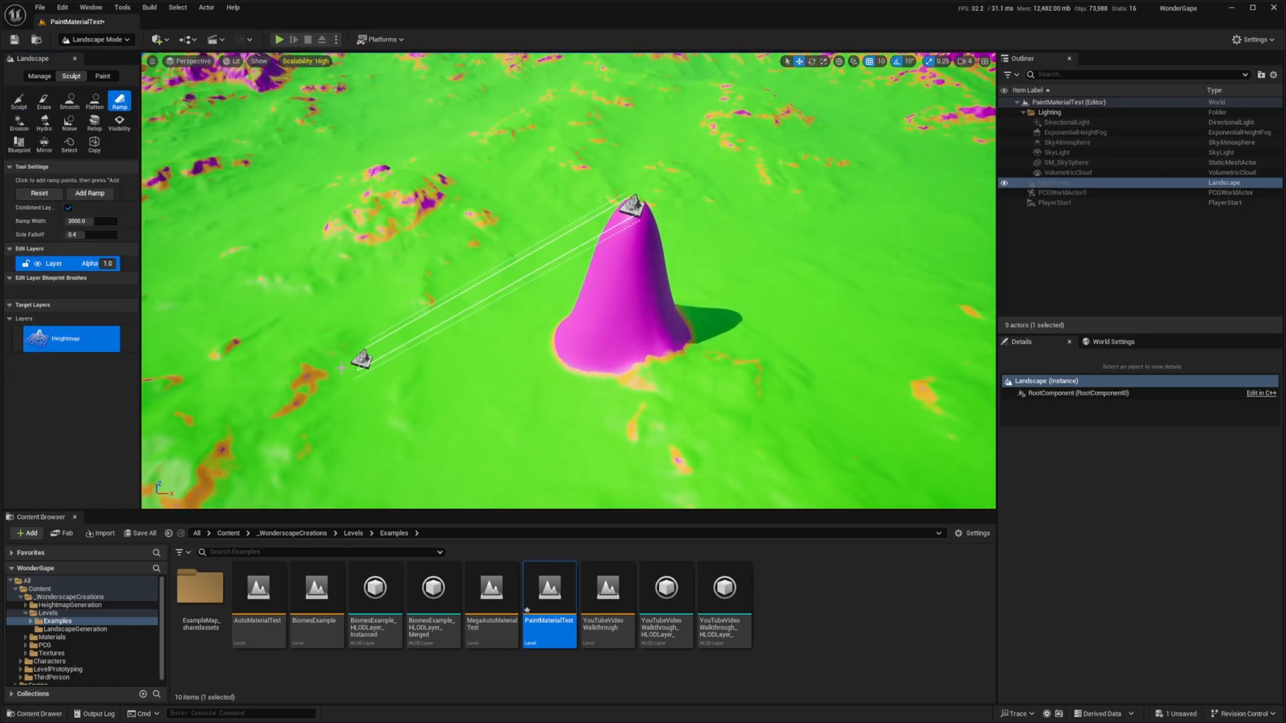